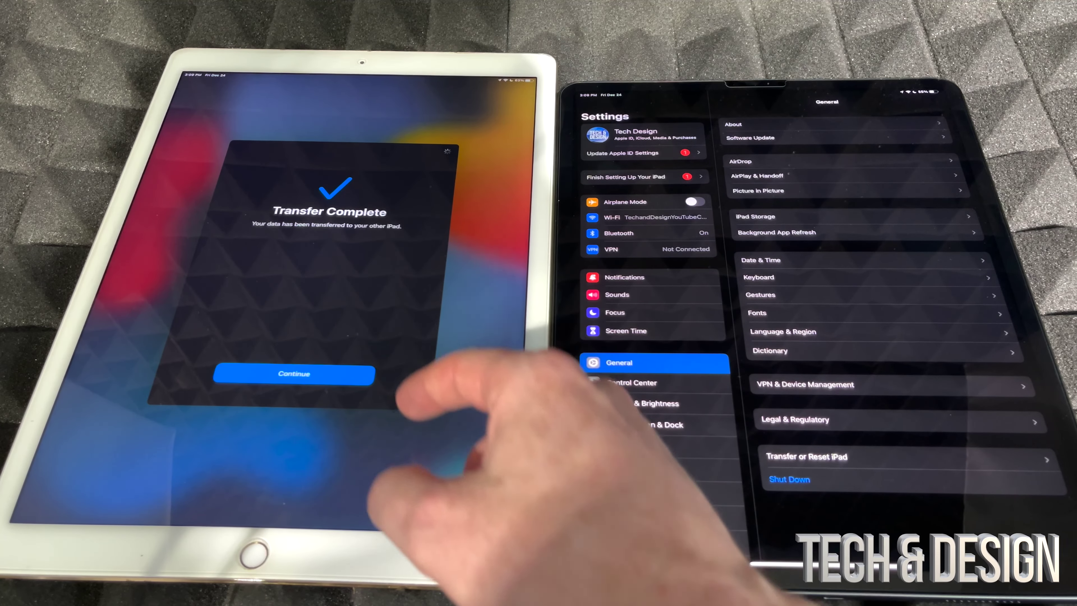
Step: Acknowledge Transfer Complete and reach Transfer or Reset iPad with the Erase All Content option
click(294, 374)
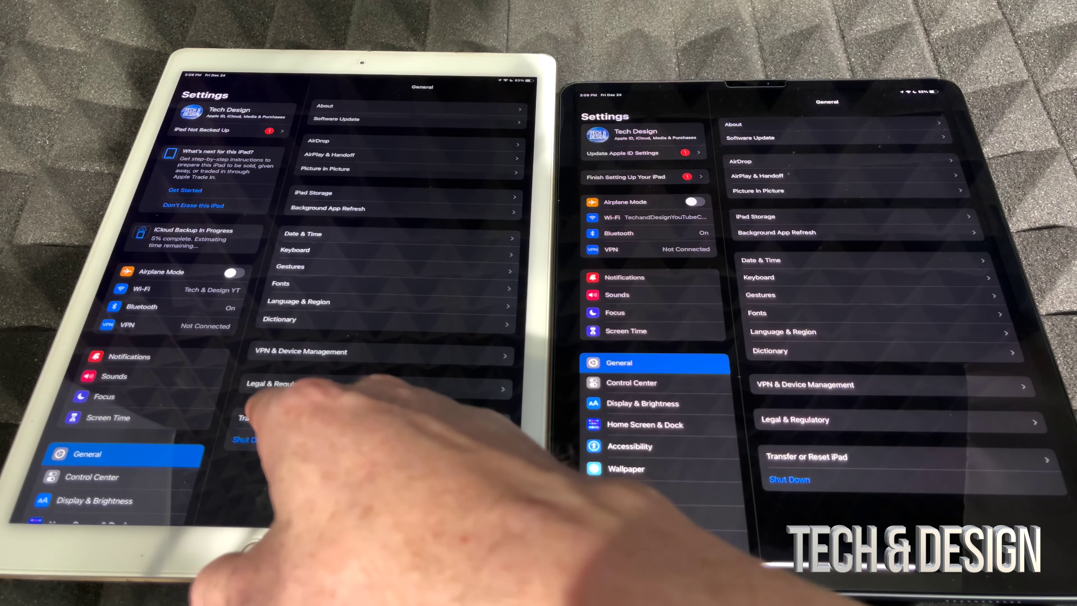
click(253, 417)
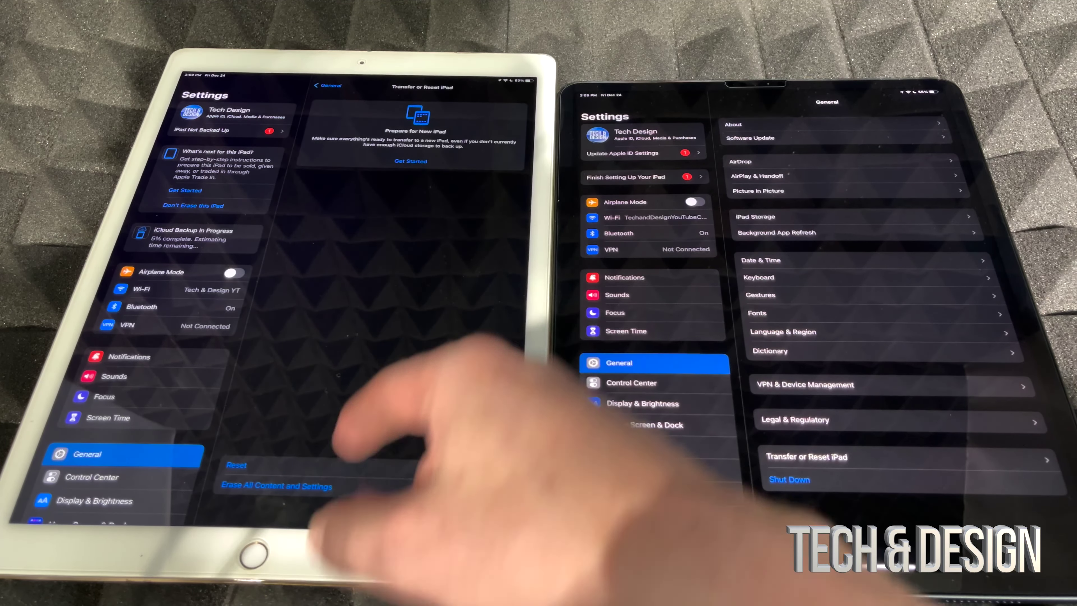